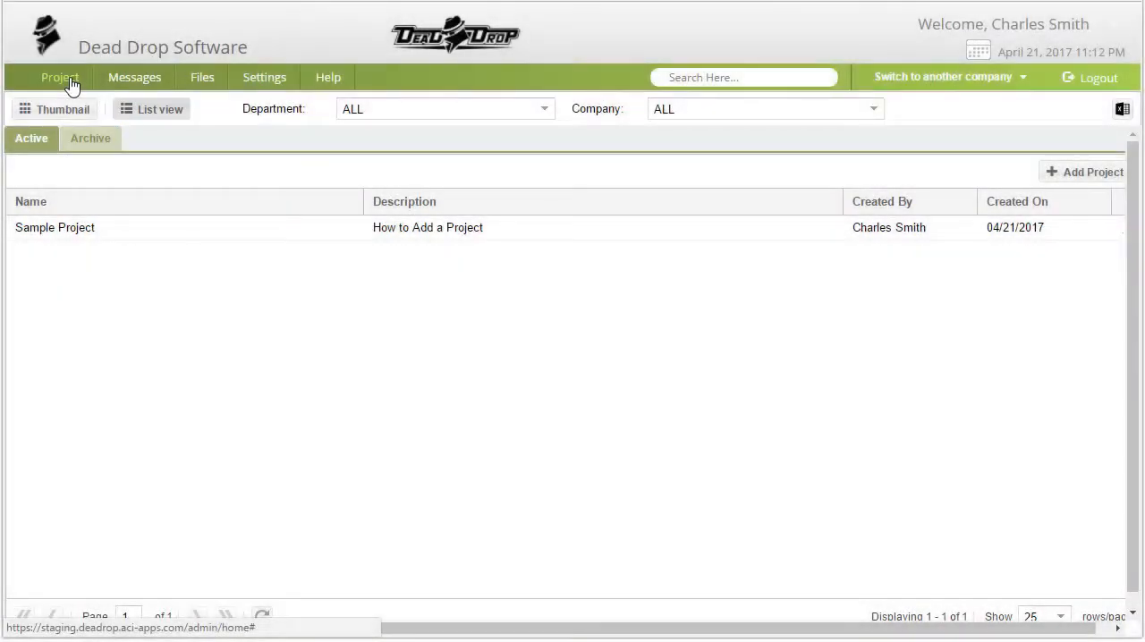
# Show the active projects as a list and expand the Department filter dropdown.
pyautogui.click(150, 109)
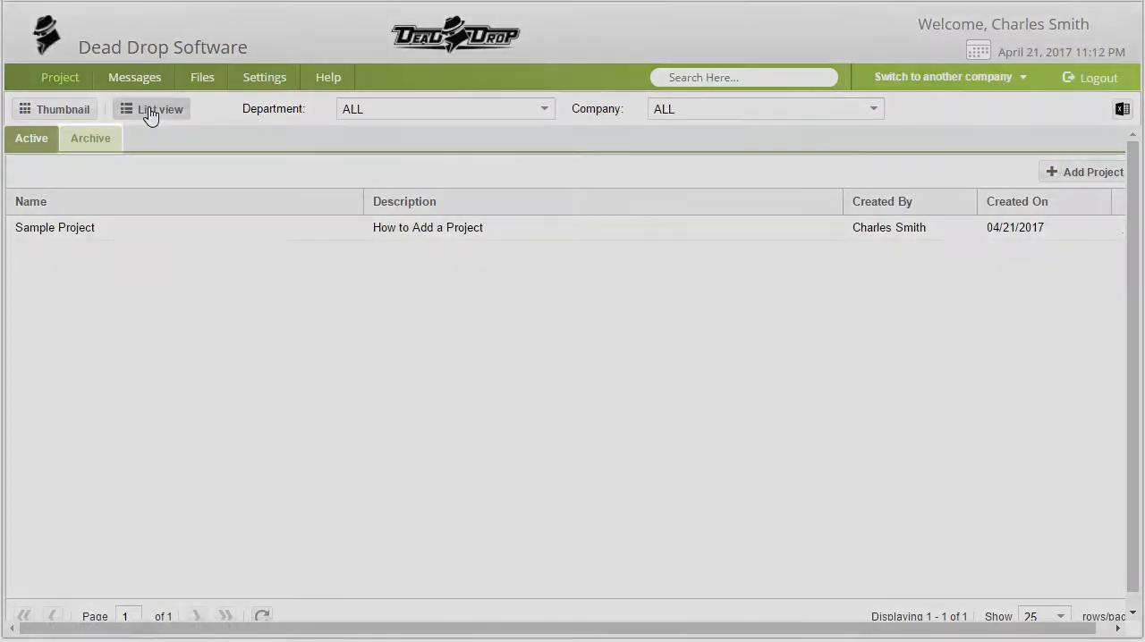
pyautogui.click(89, 138)
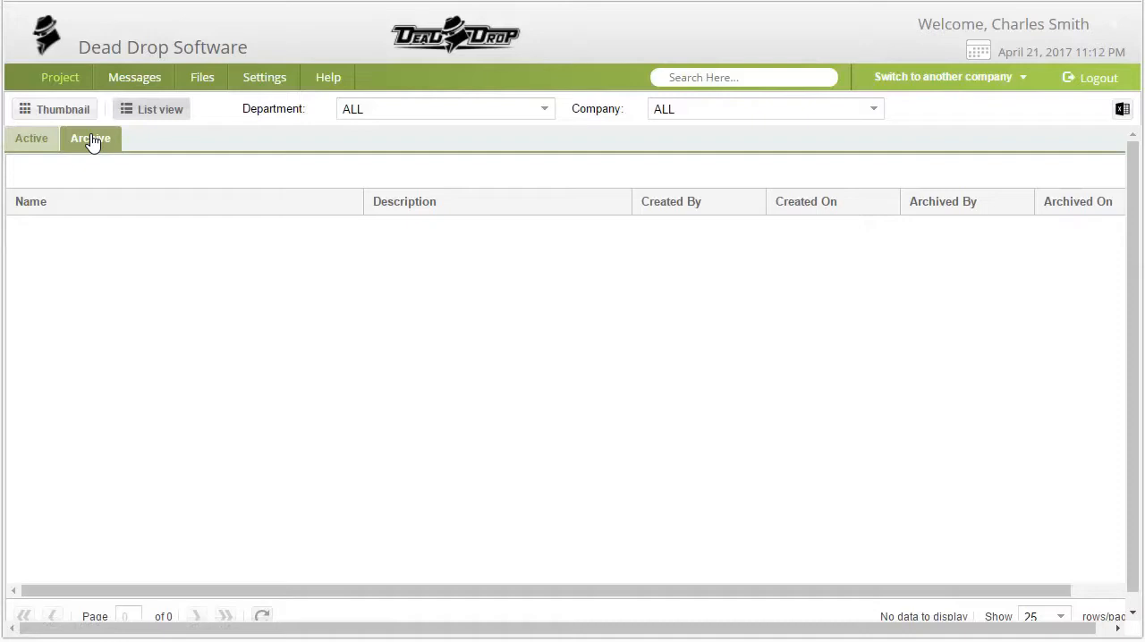
pyautogui.click(30, 138)
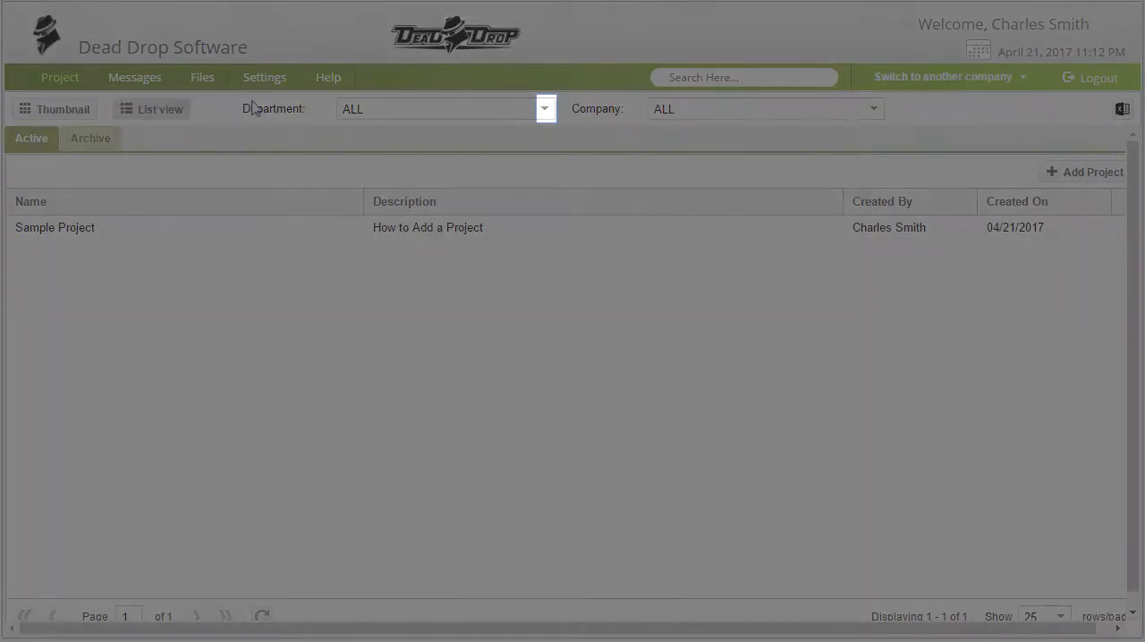
pyautogui.click(545, 108)
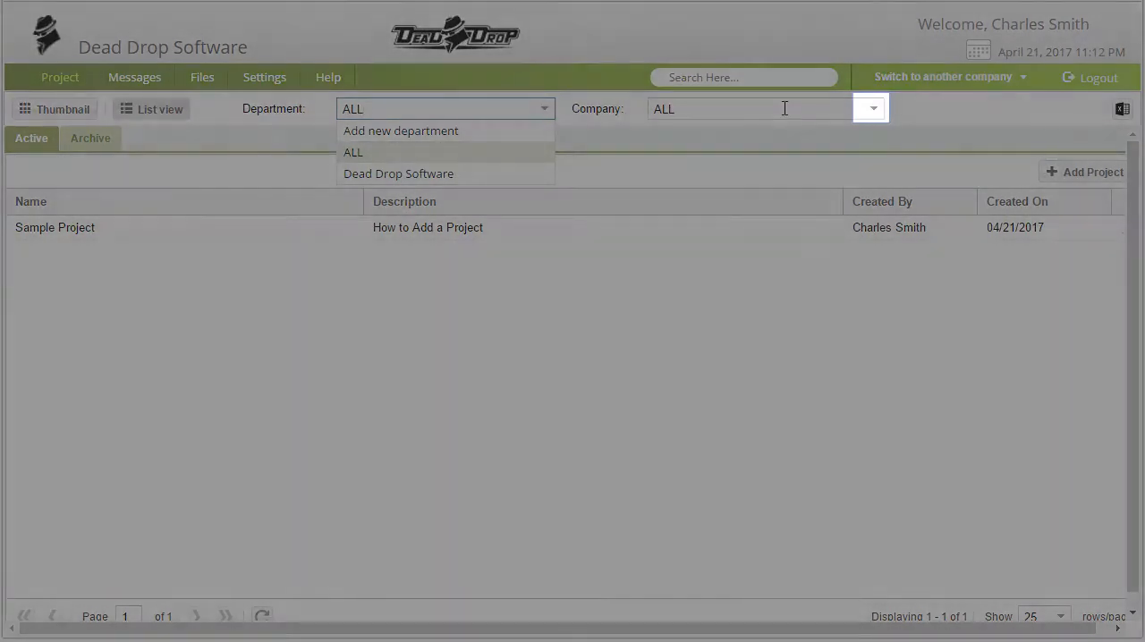
# Expand the Company filter dropdown, showing add new company, ALL and Dead Drop Software.
pyautogui.click(871, 108)
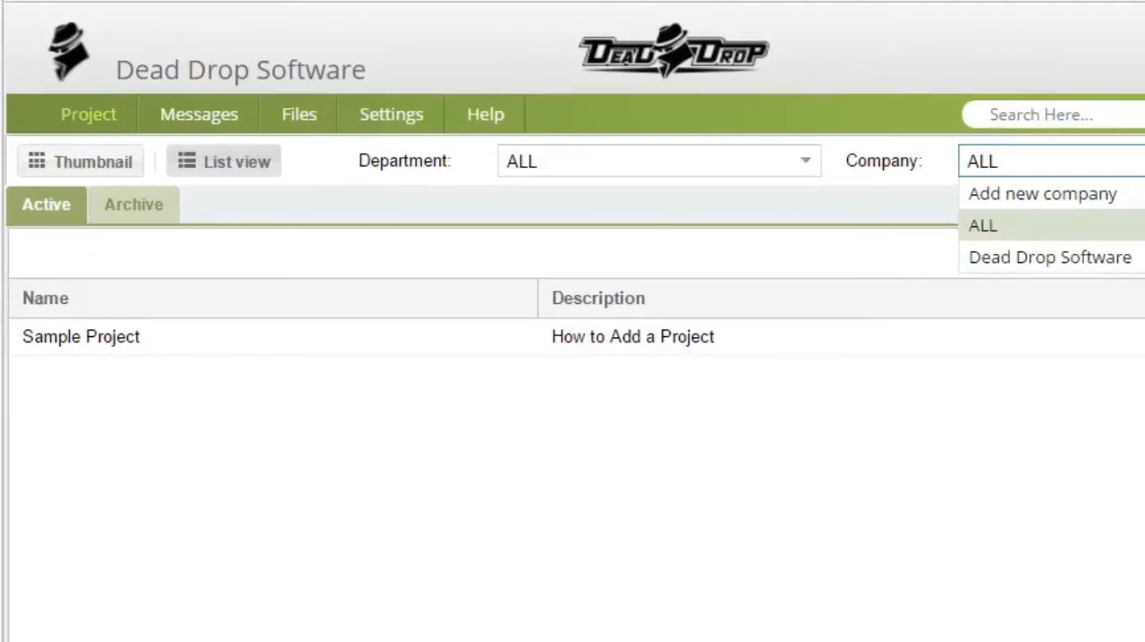
# Switch the projects to thumbnail tiles and reopen the Company filter dropdown.
pyautogui.click(81, 162)
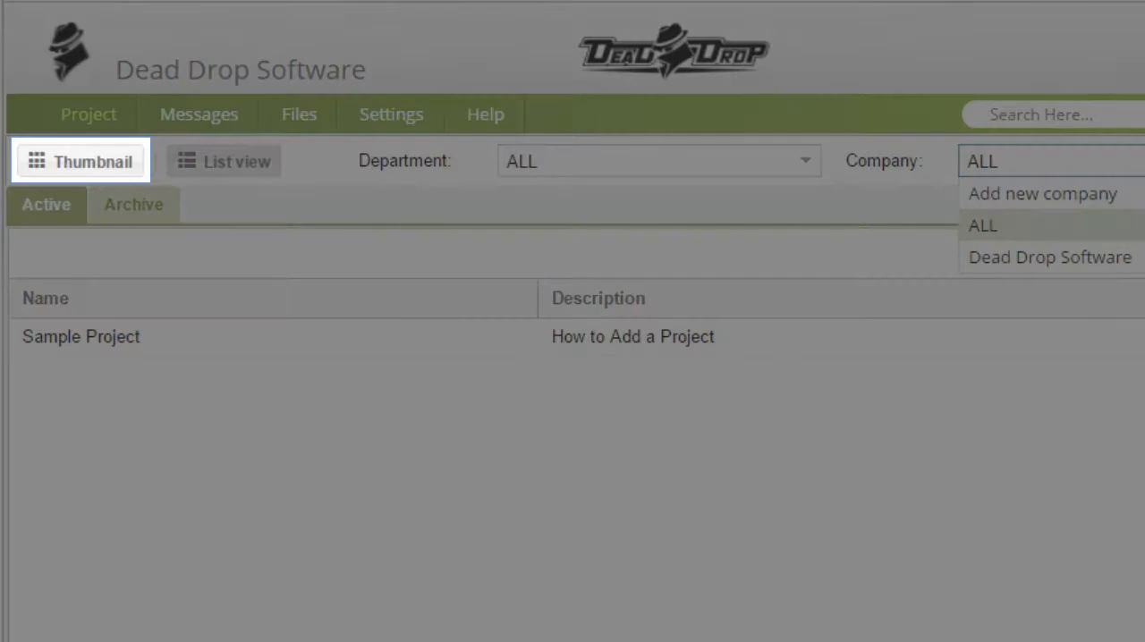
pyautogui.click(81, 161)
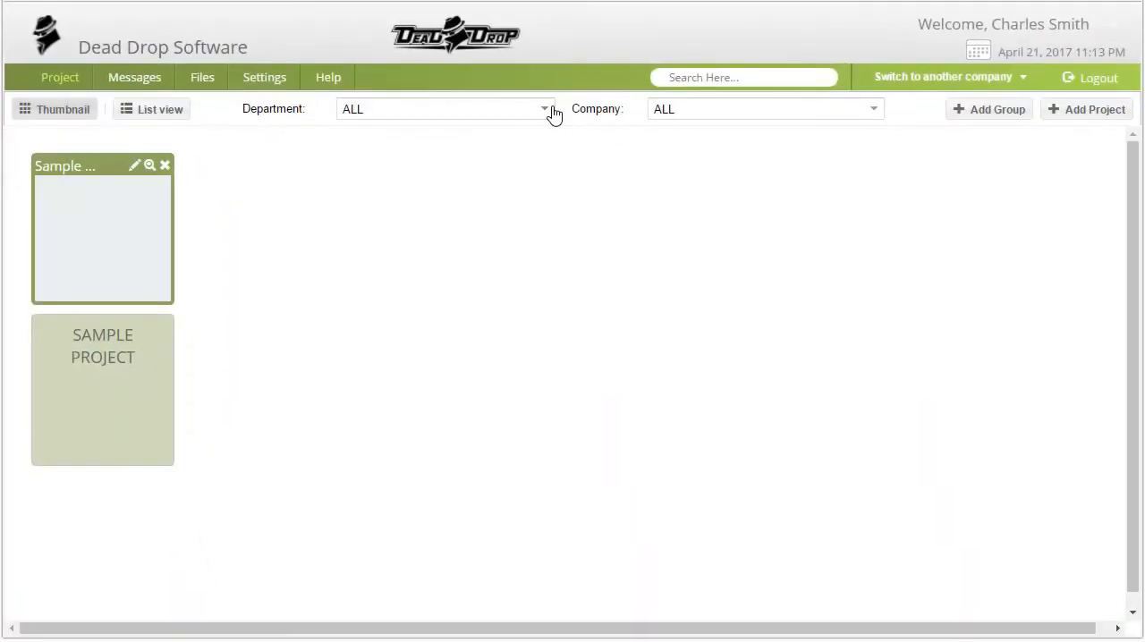
pyautogui.click(872, 108)
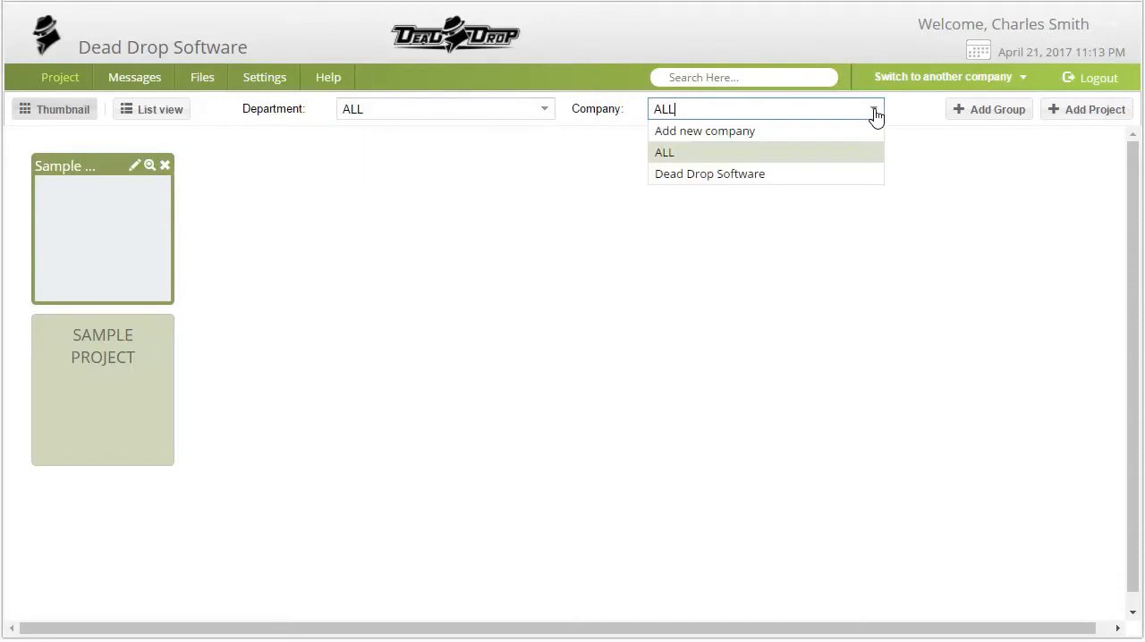